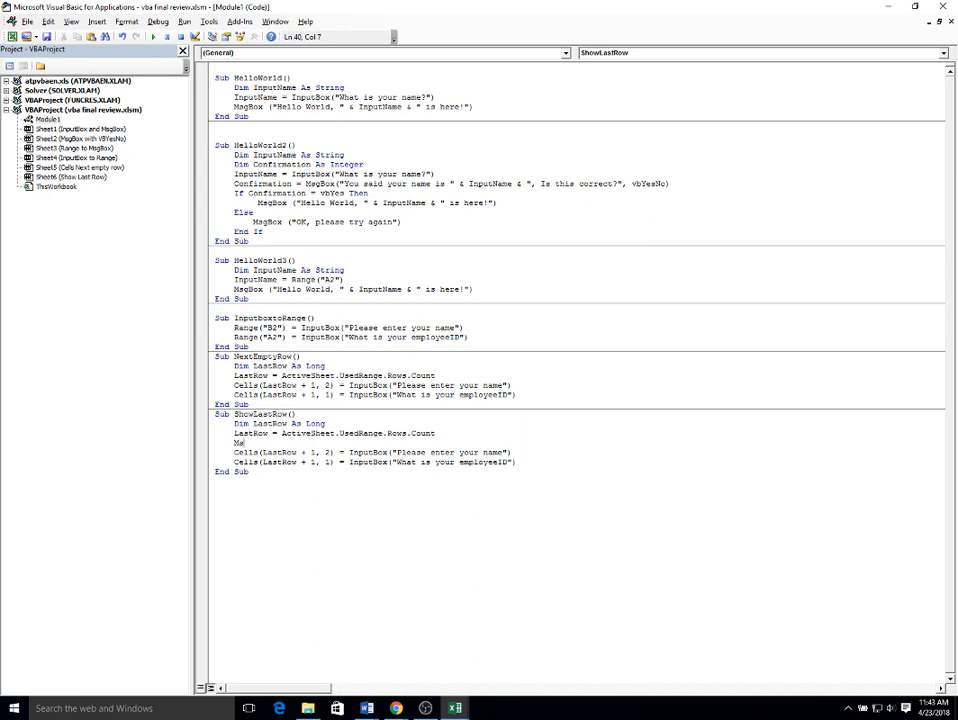
- Write a MsgBox line joining "The last user entered was " with Cells(LastRow, 2)
{"action": "type", "text": "MsgBox"}
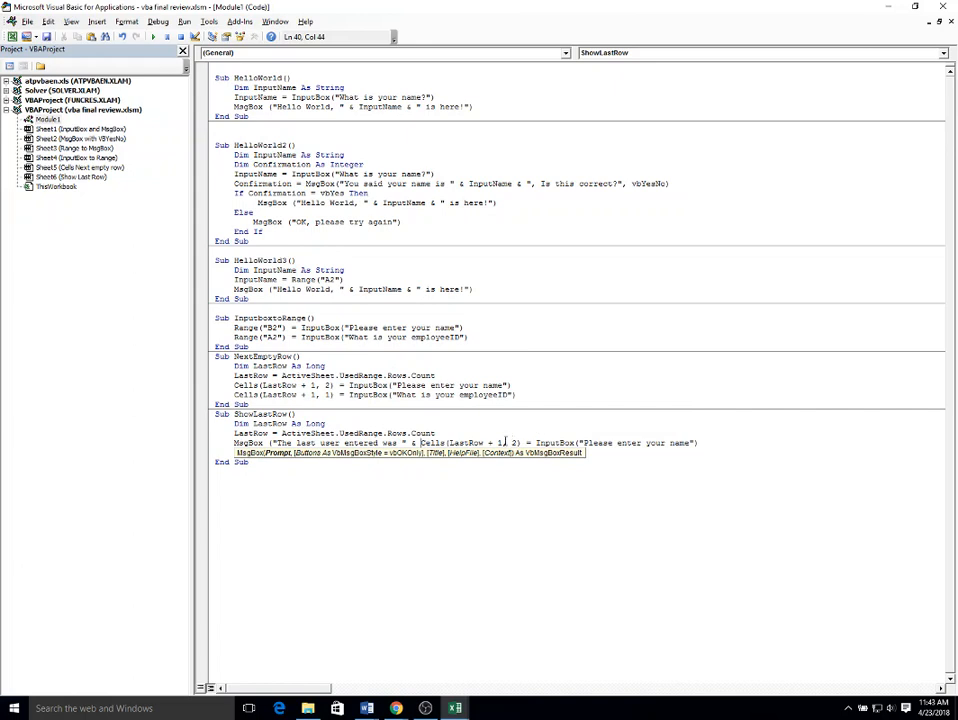
{"action": "type", "text": "Cells(LastRow + 1, 1) = InputBox(\"What"}
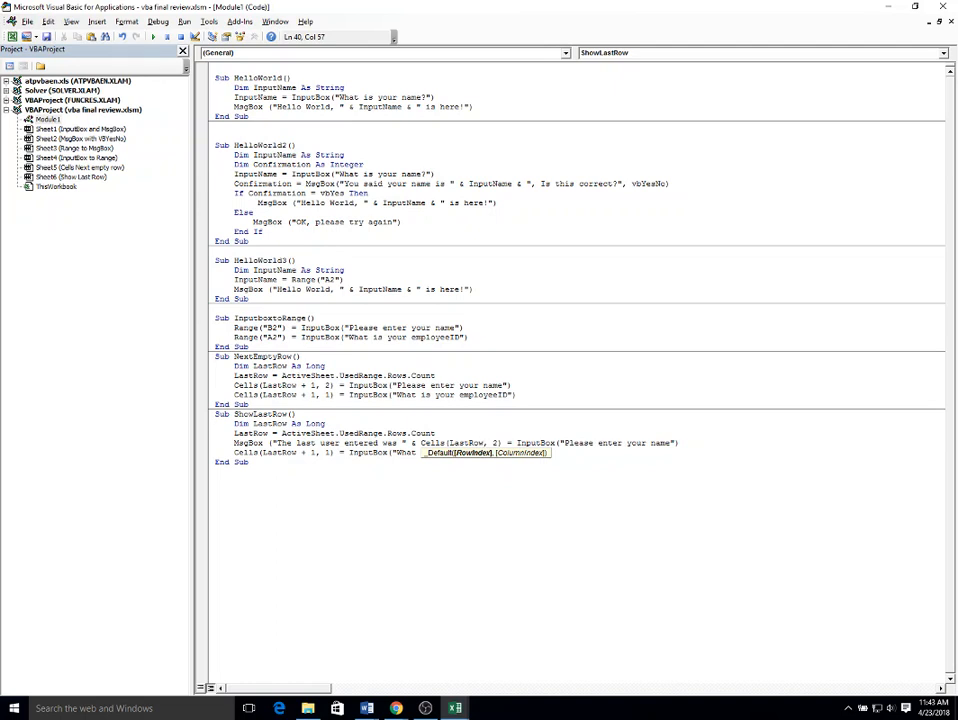
{"action": "mouse_move", "coordinate": [948, 430]}
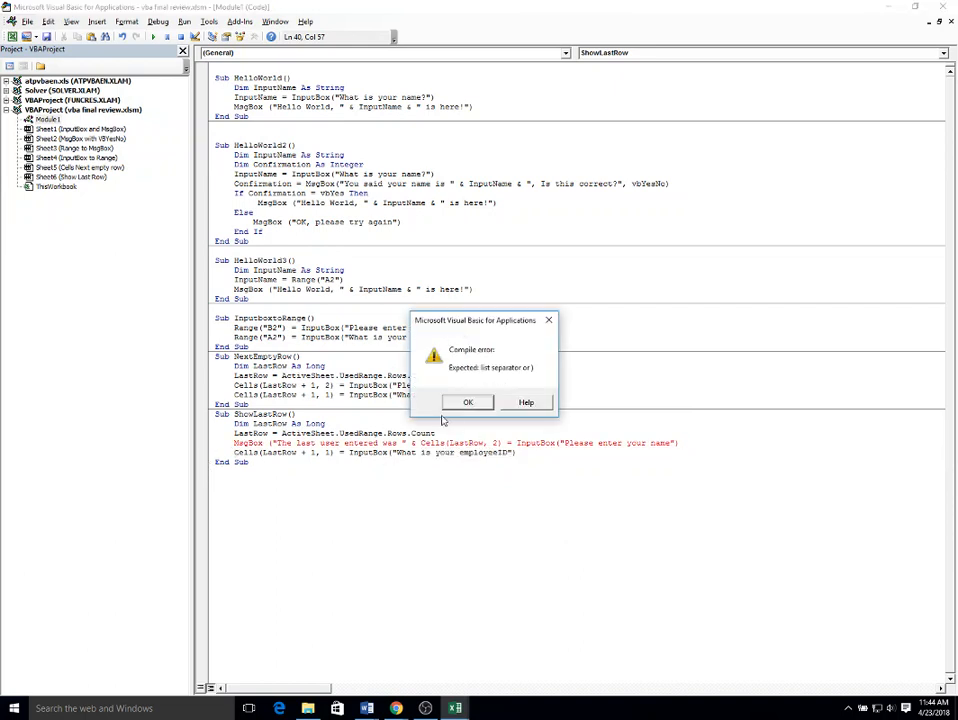
- Append " whose Employee ID is " and Cells(LastRow, 1) to the MsgBox line
{"action": "left_click", "coordinate": [468, 402]}
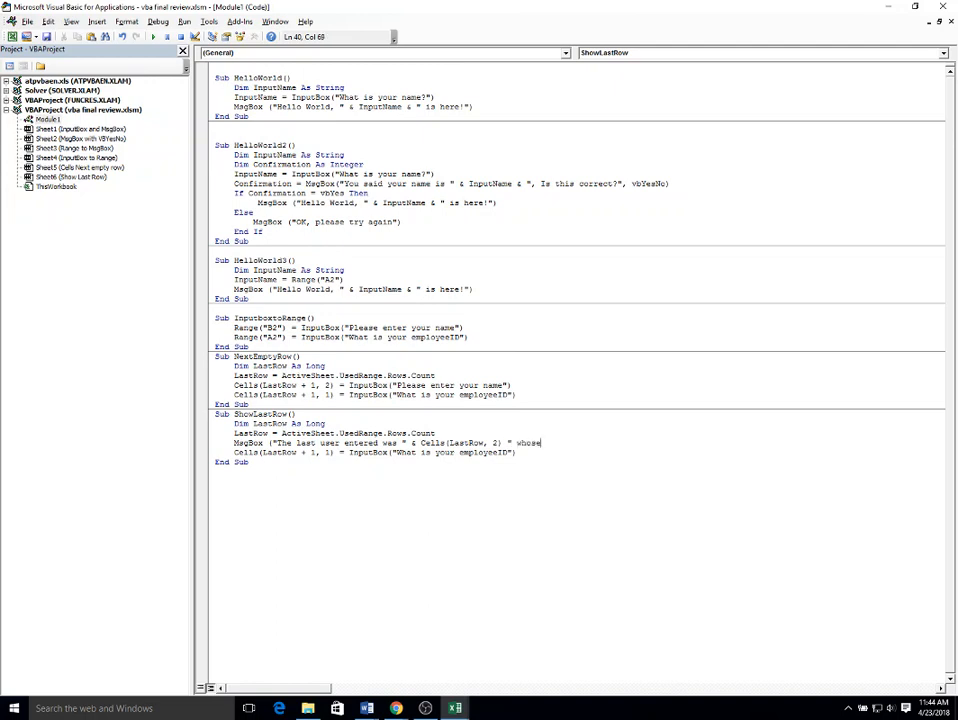
{"action": "type", "text": "Employee Id"}
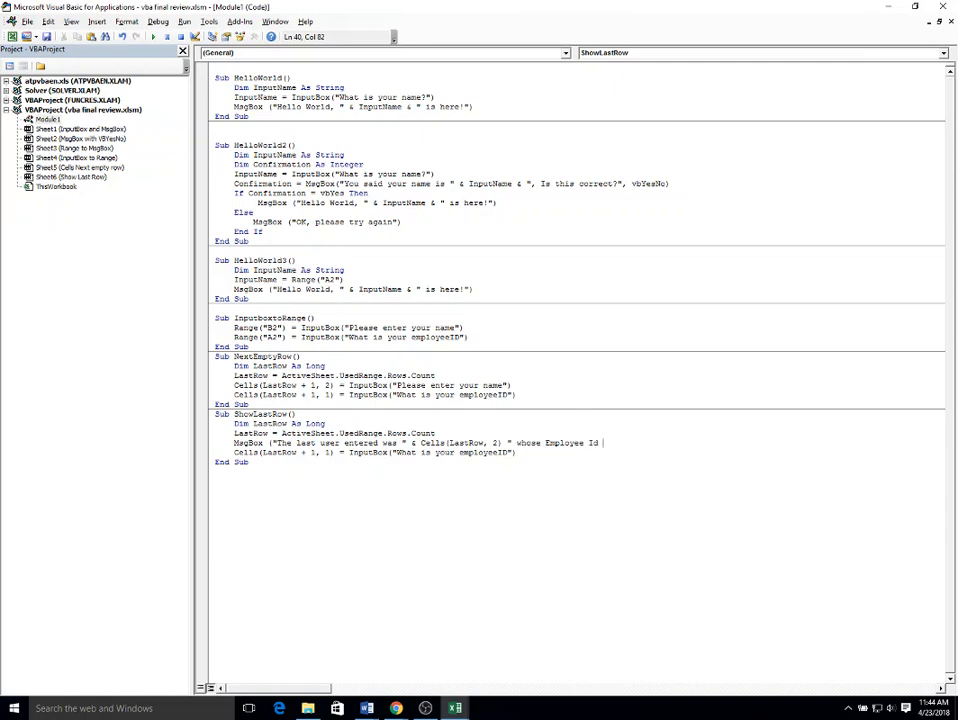
{"action": "type", "text": "is \" Cells(LastRow, 1"}
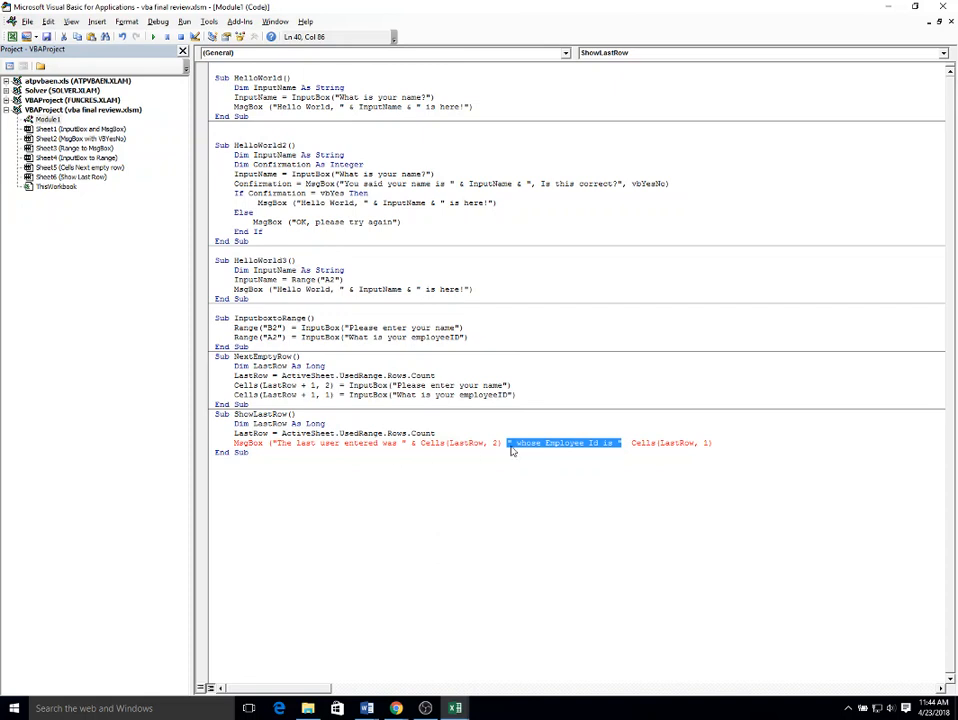
- Insert the missing & operators in the MsgBox line and switch back to the Excel sheet
{"action": "left_click", "coordinate": [508, 442]}
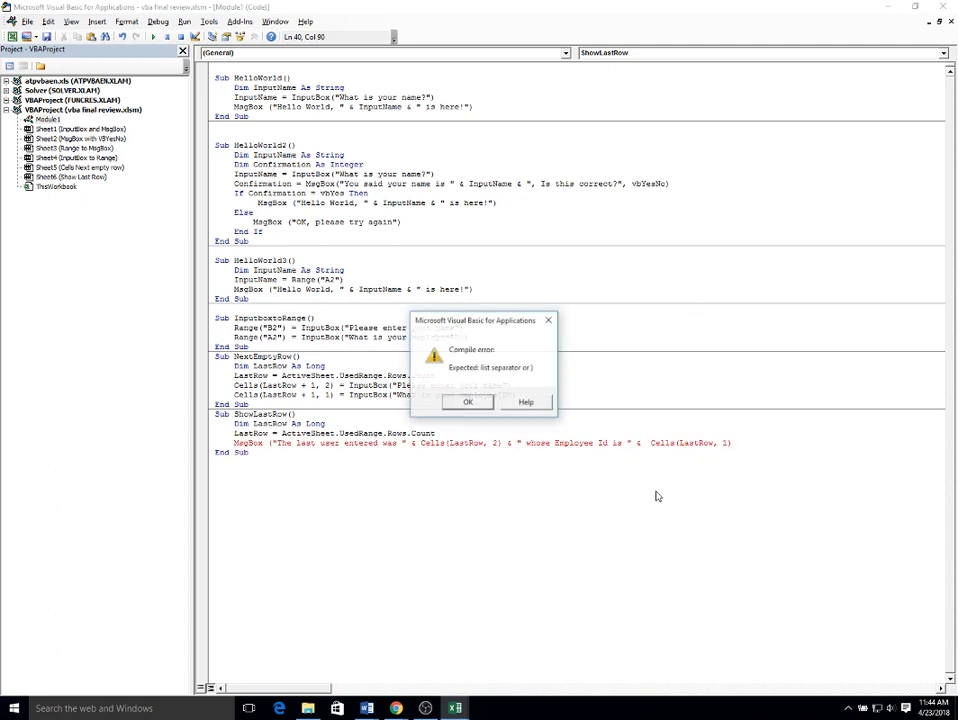
{"action": "left_click", "coordinate": [468, 402]}
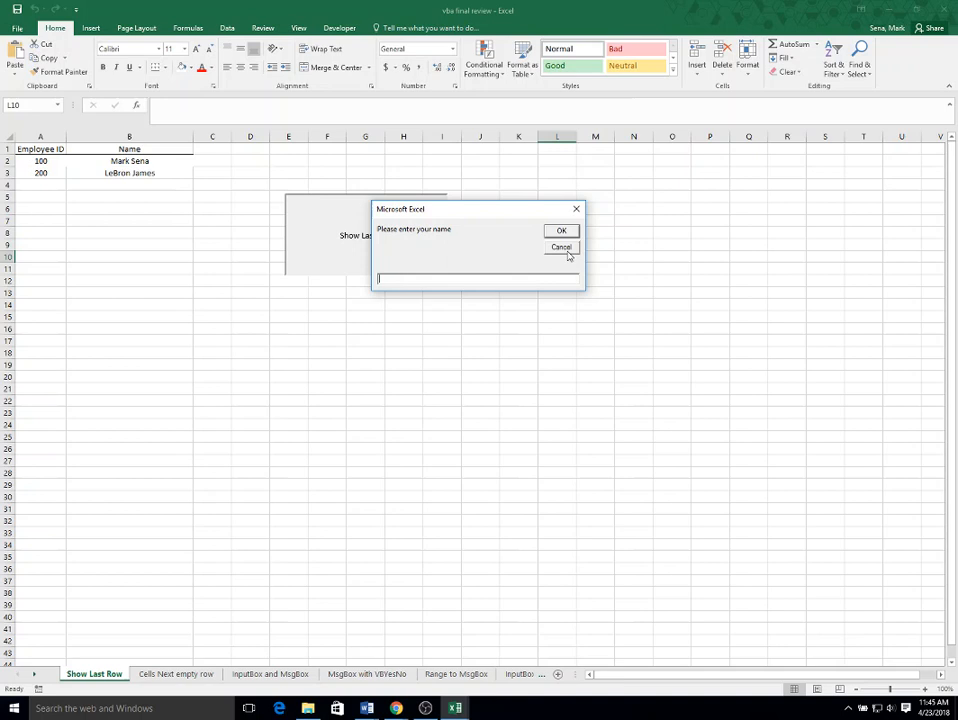
- Cancel the InputBox and assign the ShowLastRow macro to the Show Last Row button
{"action": "left_click", "coordinate": [560, 248]}
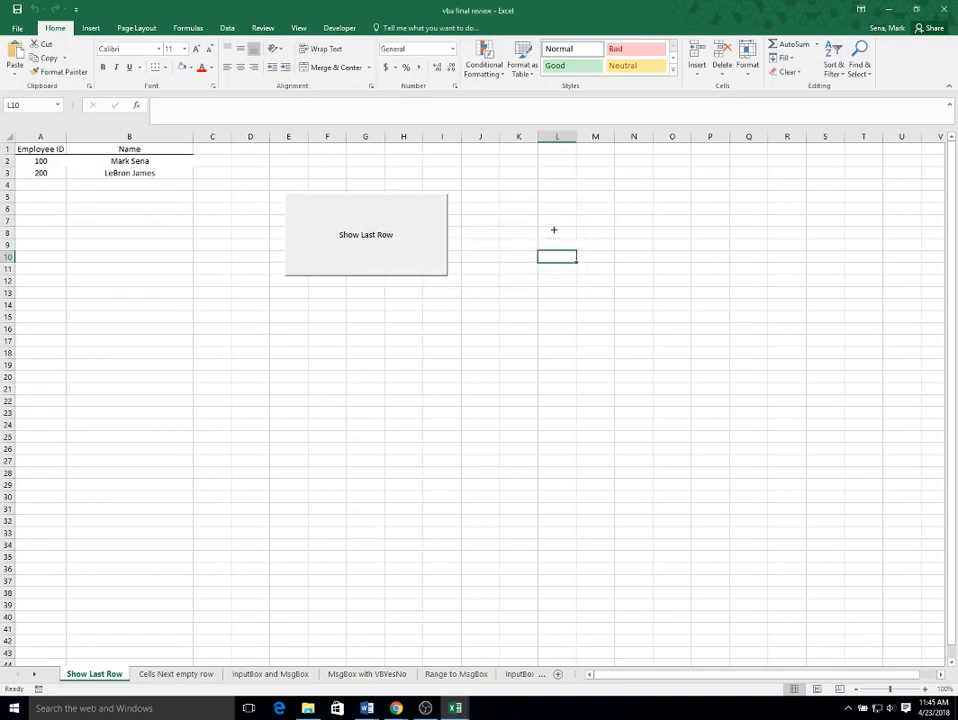
{"action": "right_click", "coordinate": [364, 234]}
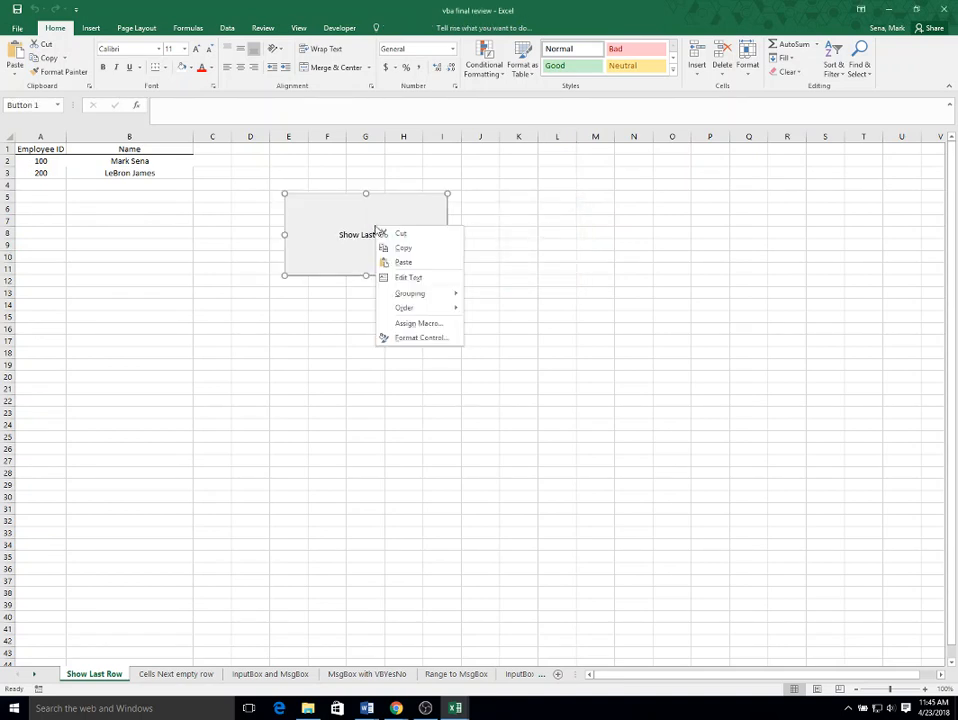
{"action": "left_click", "coordinate": [418, 324]}
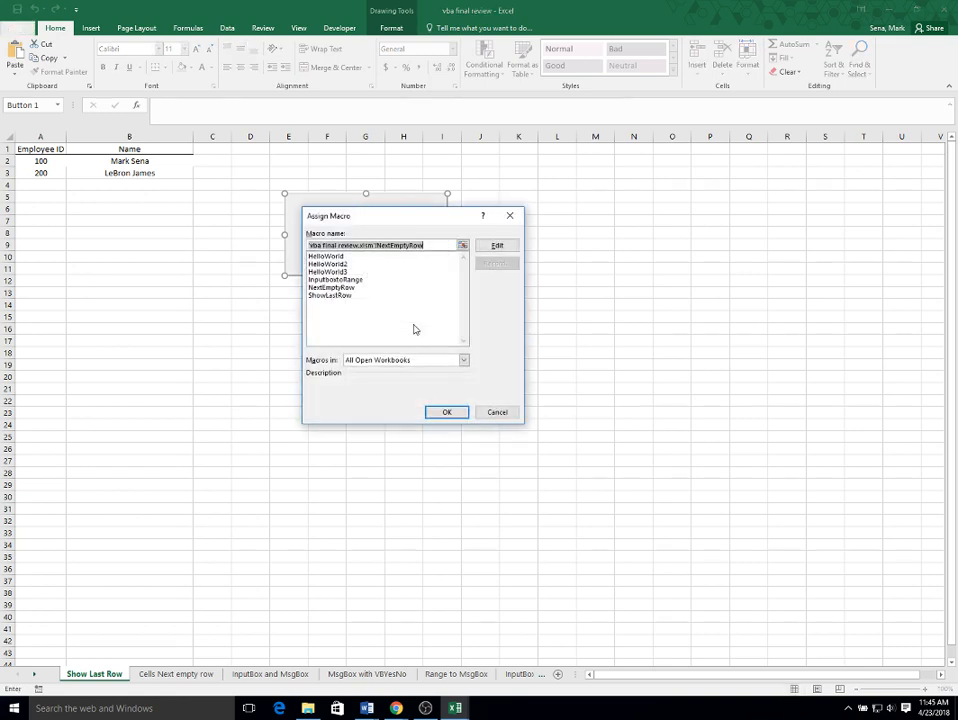
{"action": "left_click", "coordinate": [330, 296]}
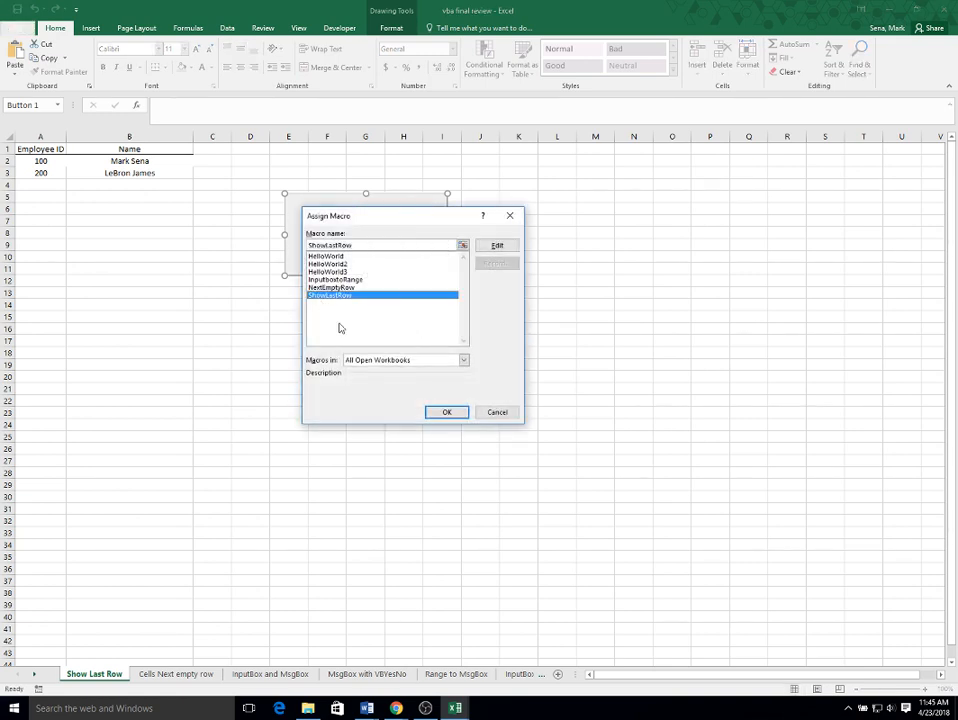
{"action": "left_click", "coordinate": [446, 412]}
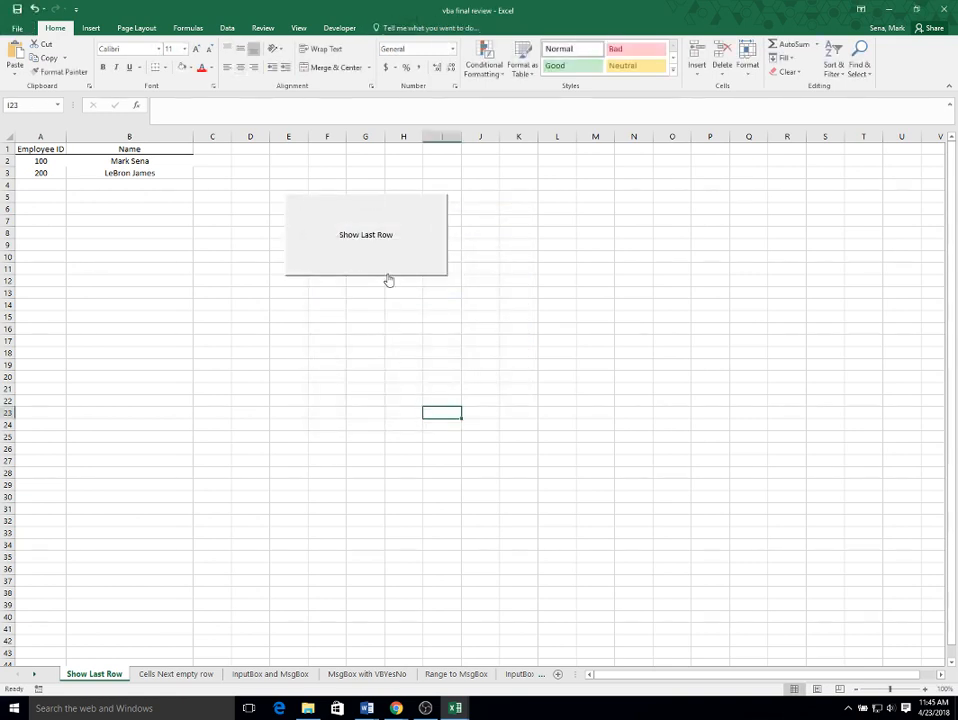
- Run the button and confirm it reports LeBron James with Employee ID 200
{"action": "left_click", "coordinate": [364, 234]}
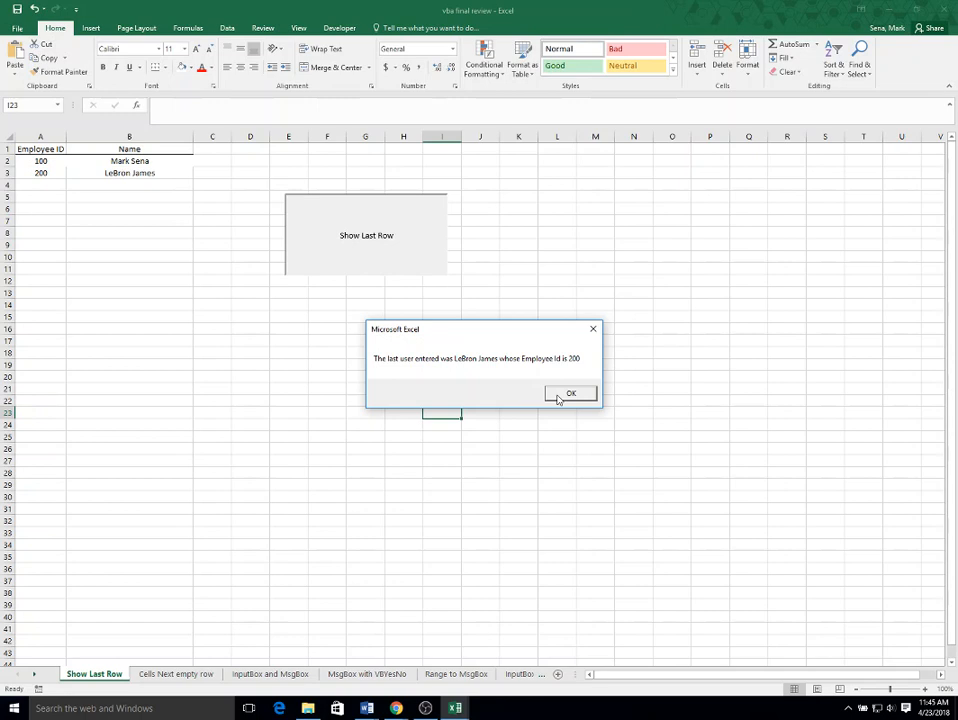
{"action": "left_click", "coordinate": [570, 392]}
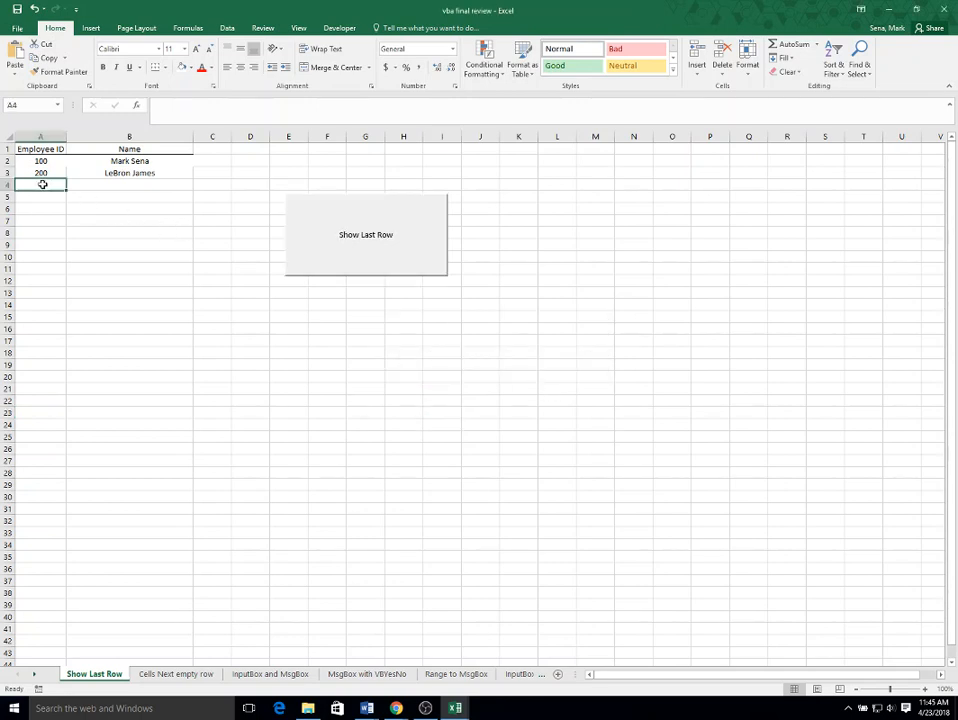
- Enter 300 and Michael Jordan in row 4, then verify the button reports him as last user
{"action": "type", "text": "300"}
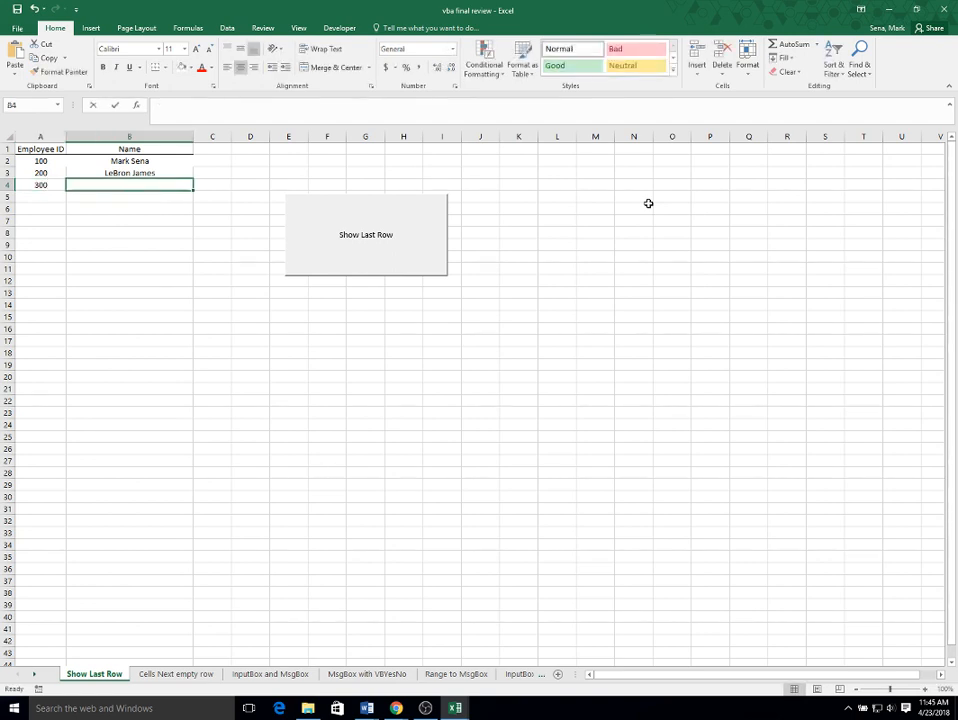
{"action": "type", "text": "Michael Jordan"}
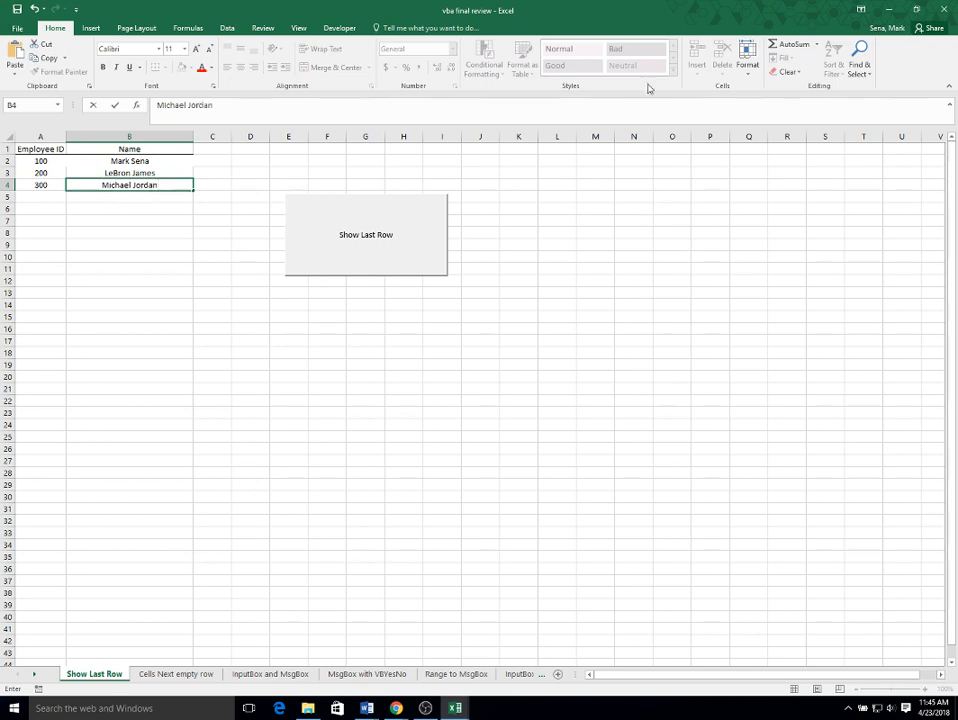
{"action": "left_click", "coordinate": [364, 234]}
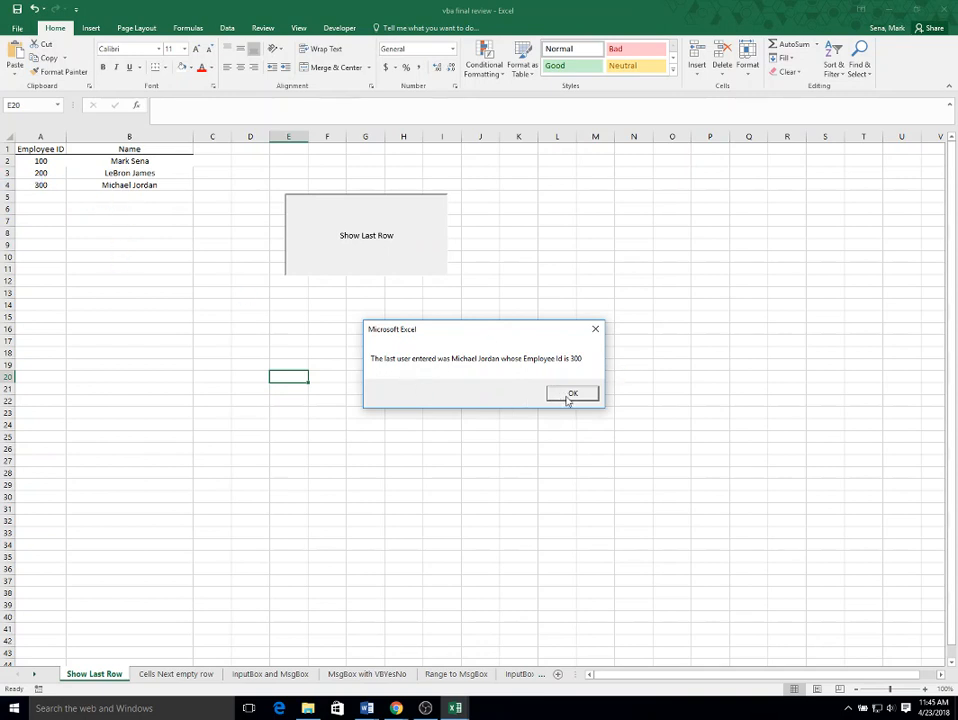
{"action": "left_click", "coordinate": [572, 392]}
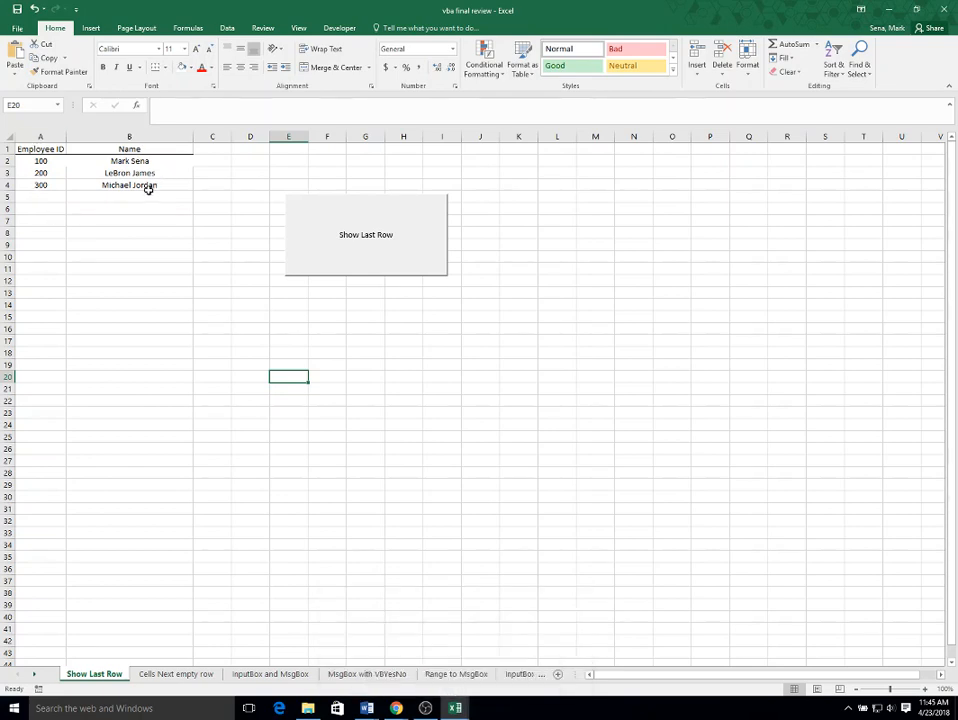
{"action": "mouse_move", "coordinate": [452, 708]}
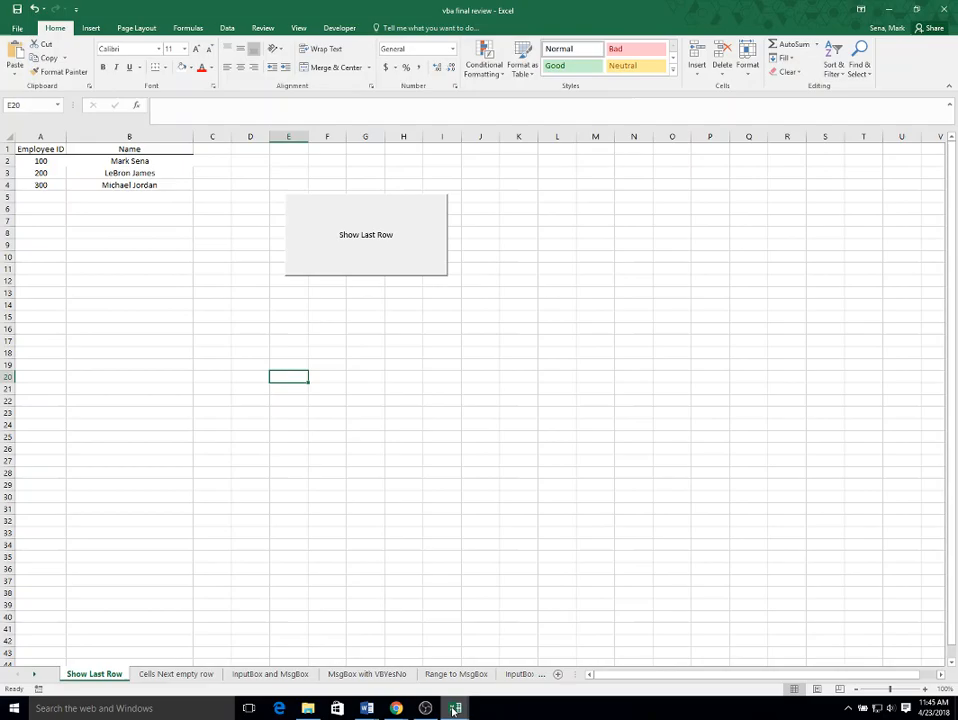